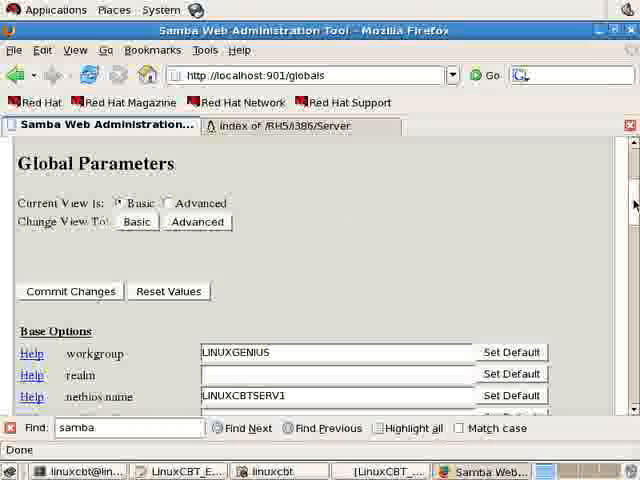
Show the full set of global parameters, accepting the unencrypted form warning
{"action": "scroll", "scroll_direction": "down", "scroll_amount": 3}
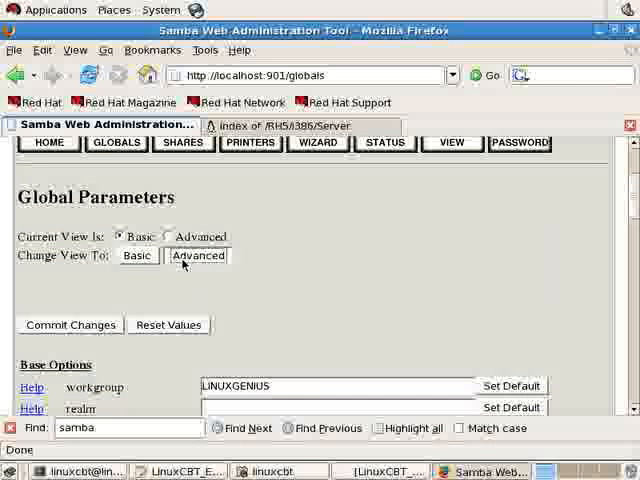
{"action": "left_click", "coordinate": [198, 255]}
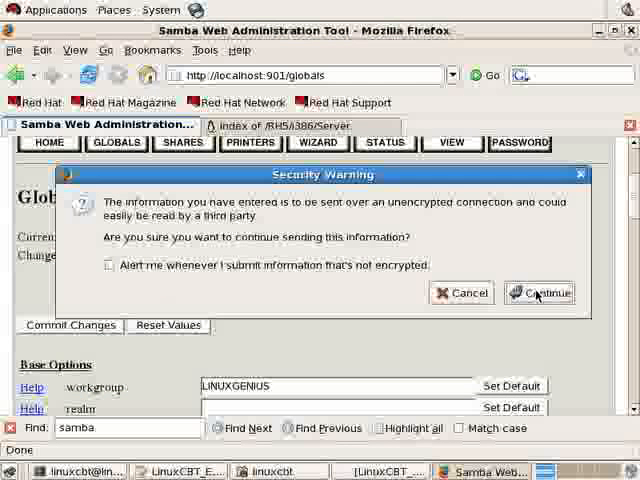
{"action": "left_click", "coordinate": [539, 293]}
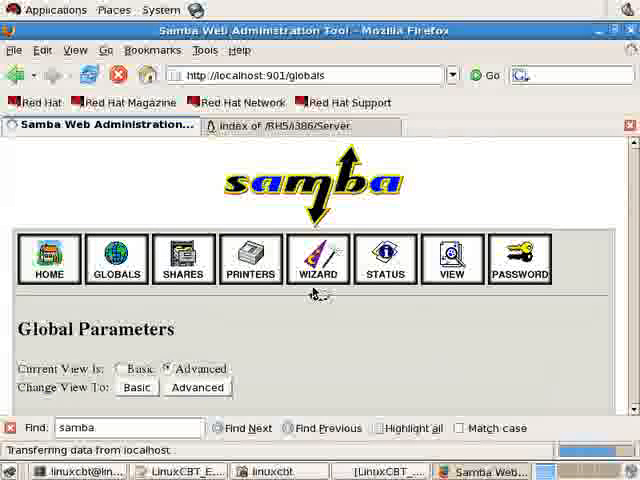
{"action": "left_click", "coordinate": [116, 258]}
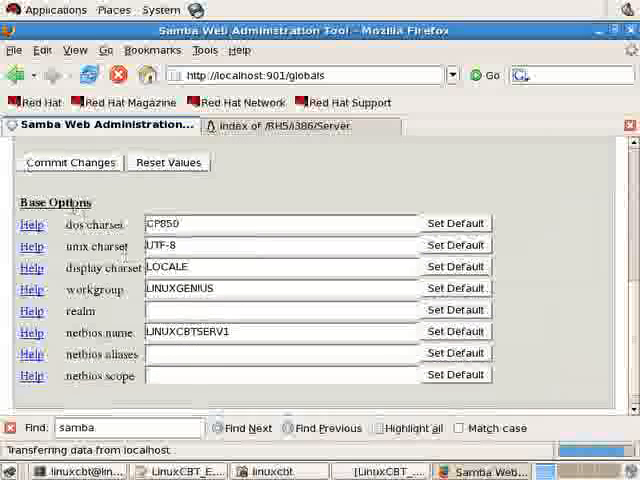
{"action": "scroll", "scroll_direction": "down", "scroll_amount": 3}
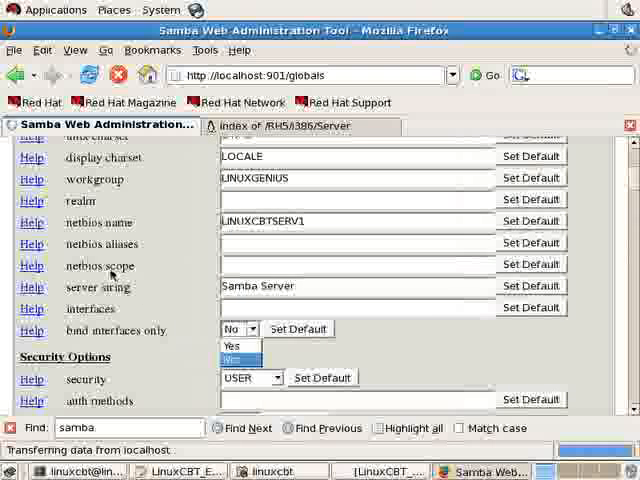
{"action": "left_click", "coordinate": [237, 328]}
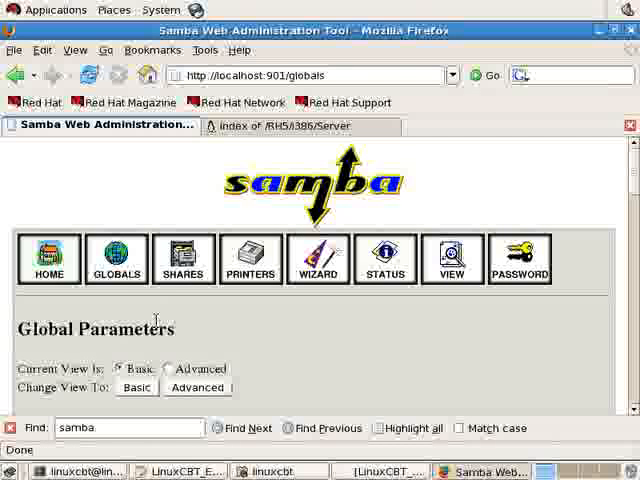
Review the SHARE/USER/SERVER/DOMAIN/ADS security modes and keep security at USER
{"action": "scroll", "scroll_direction": "down", "scroll_amount": 3}
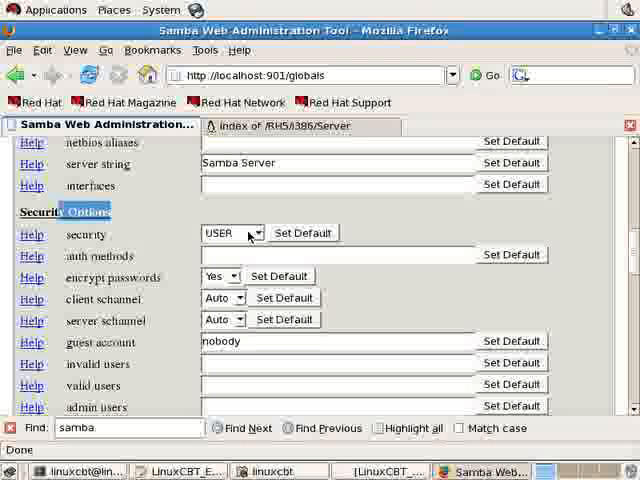
{"action": "left_click", "coordinate": [232, 234]}
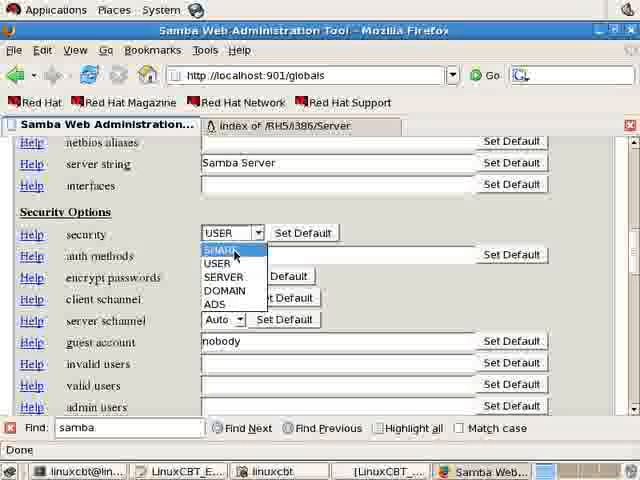
{"action": "mouse_move", "coordinate": [218, 304]}
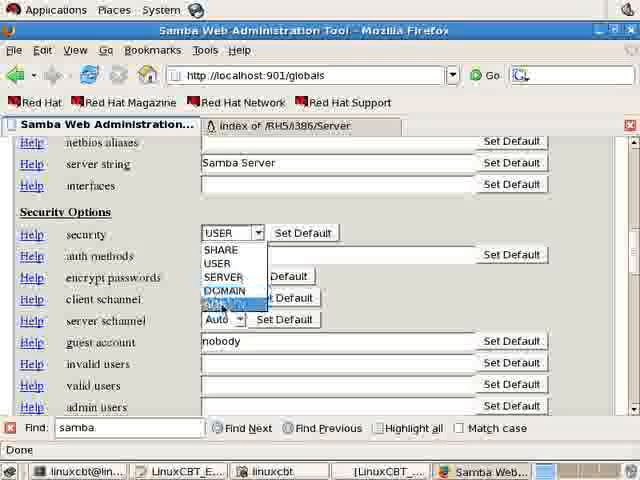
{"action": "mouse_move", "coordinate": [218, 263]}
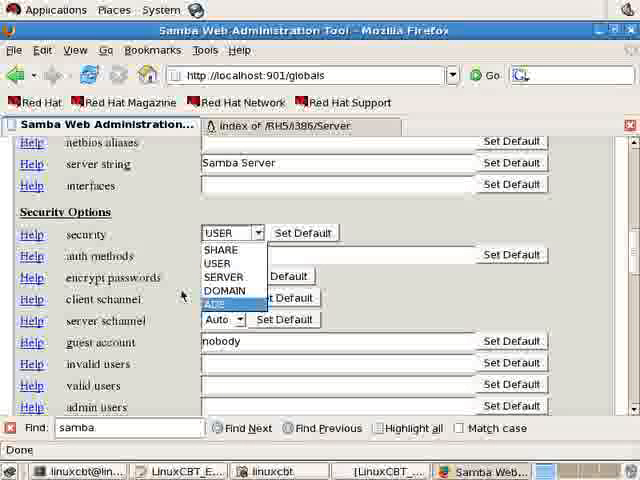
{"action": "left_click", "coordinate": [232, 233]}
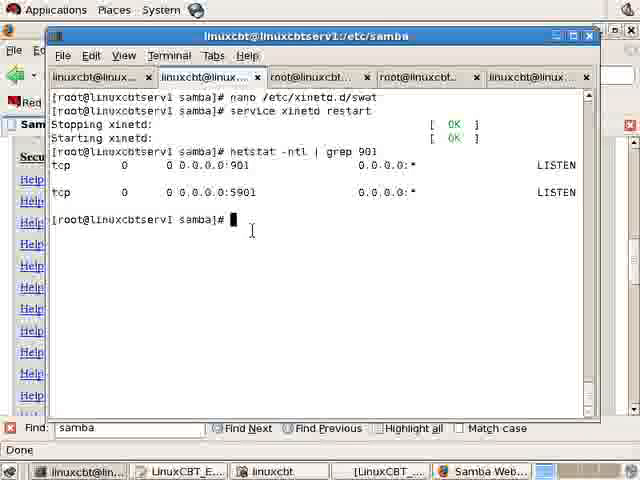
Run grep nobody /etc/passwd to find the nobody account
{"action": "type", "text": "grep hp"}
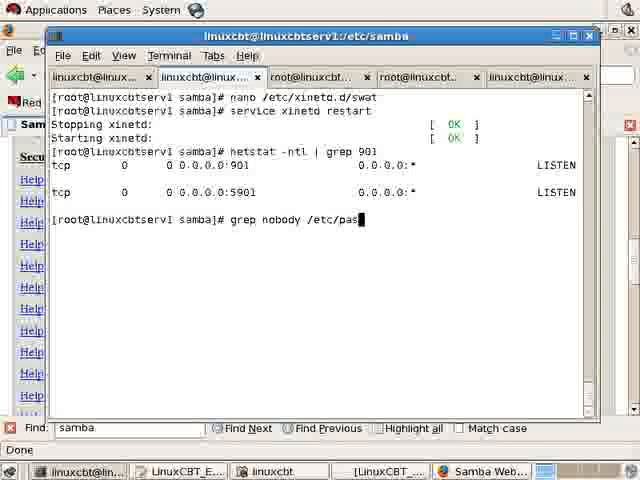
{"action": "key", "text": "Return"}
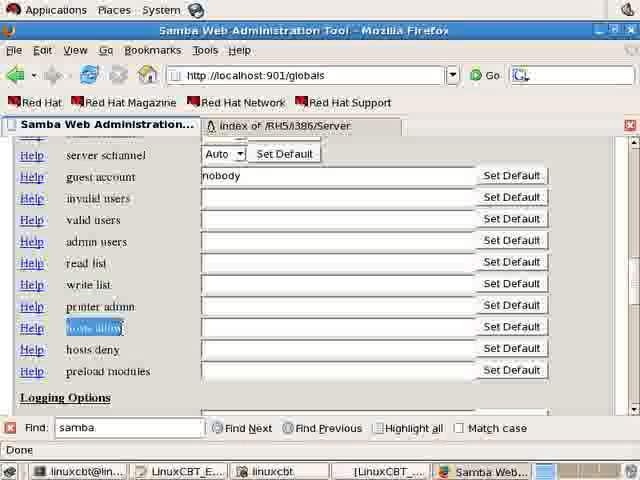
Open the smb.conf help page describing the log file and log level options
{"action": "left_click", "coordinate": [92, 349]}
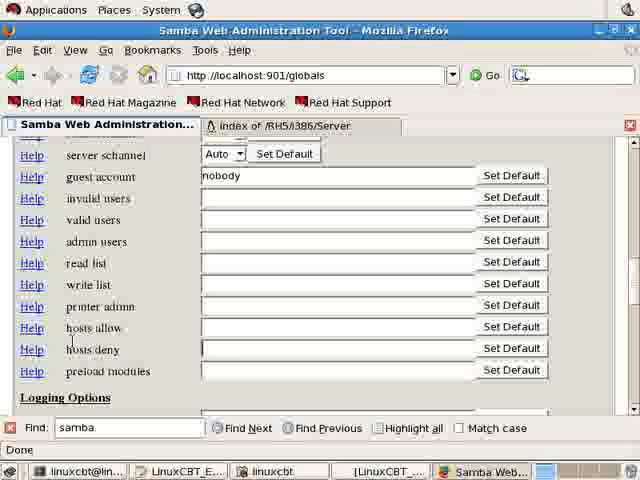
{"action": "scroll", "scroll_direction": "down", "scroll_amount": 3}
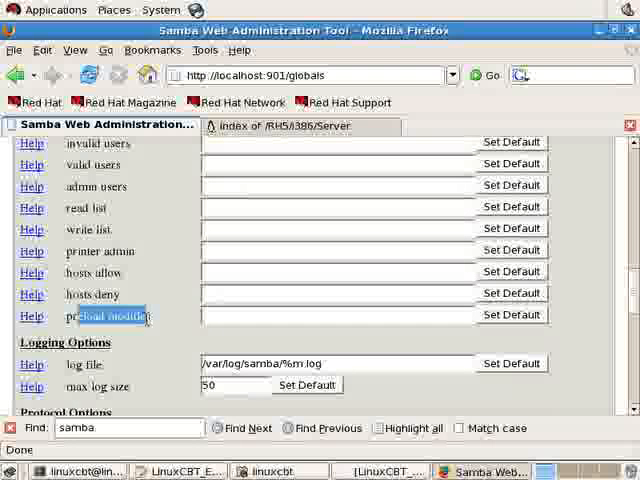
{"action": "scroll", "scroll_direction": "down", "scroll_amount": 3}
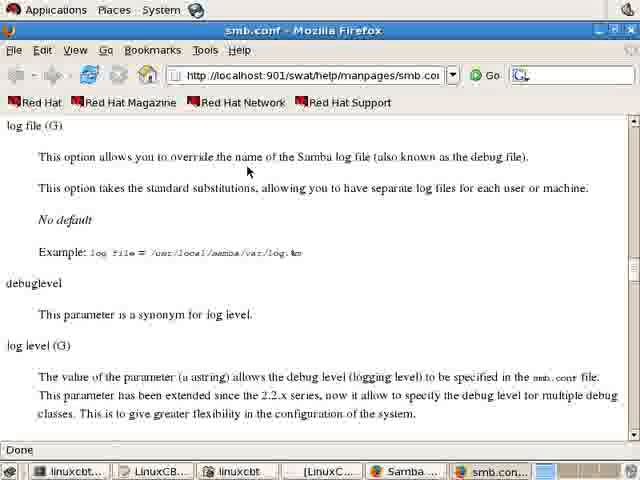
Scroll through the log file/log level help and return to the global parameters
{"action": "scroll", "scroll_direction": "down", "scroll_amount": 3}
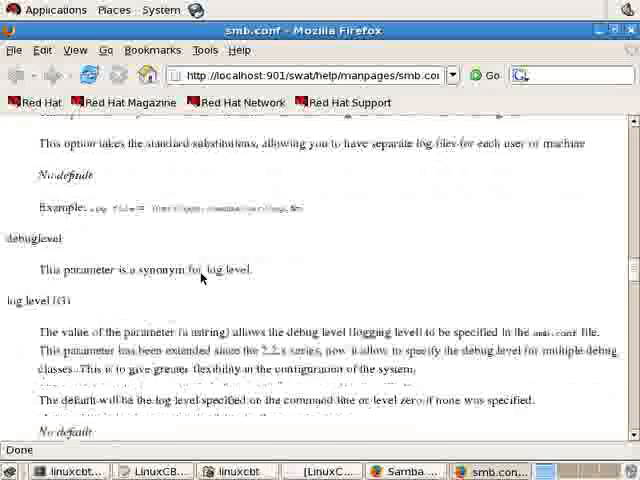
{"action": "scroll", "scroll_direction": "down", "scroll_amount": 3}
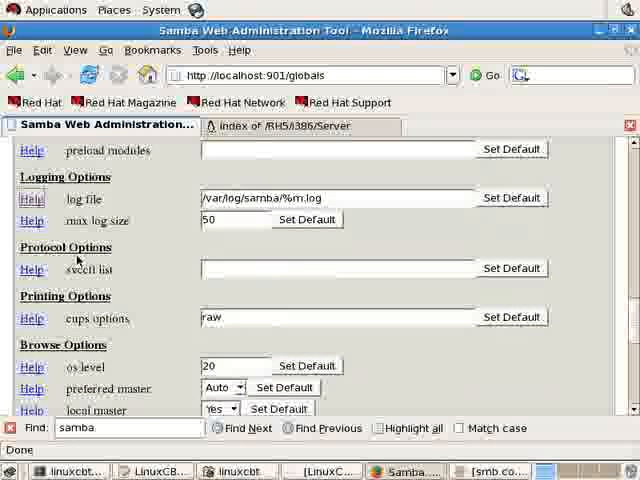
{"action": "mouse_move", "coordinate": [97, 318]}
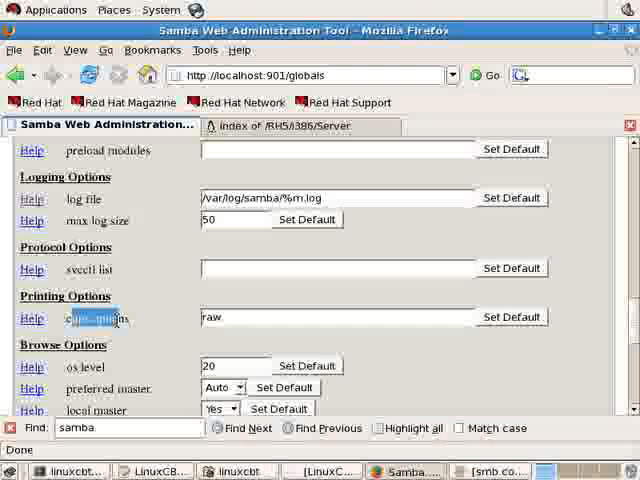
Scroll down to WINS Options and open the help for wins server
{"action": "scroll", "scroll_direction": "down", "scroll_amount": 3}
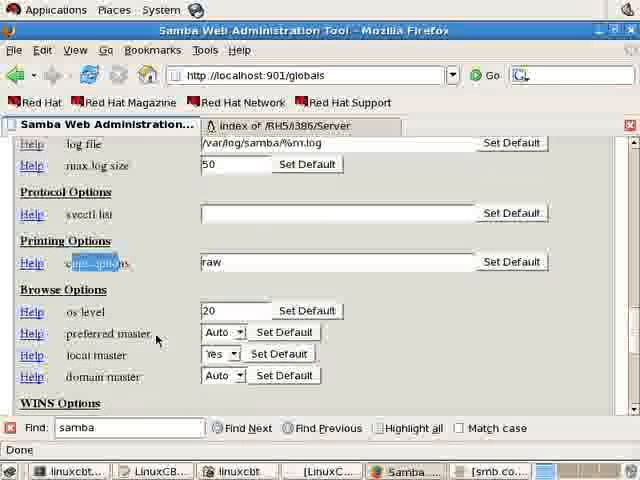
{"action": "scroll", "scroll_direction": "down", "scroll_amount": 3}
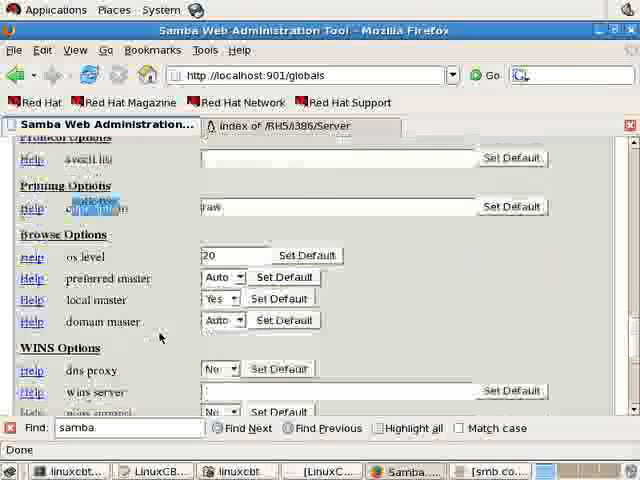
{"action": "scroll", "scroll_direction": "down", "scroll_amount": 3}
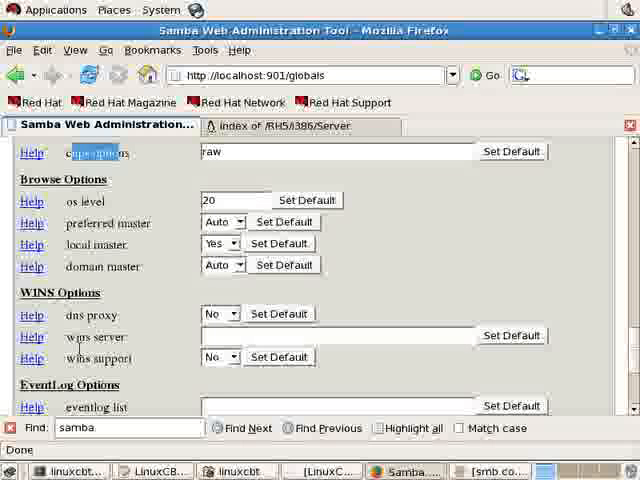
{"action": "left_click", "coordinate": [220, 357]}
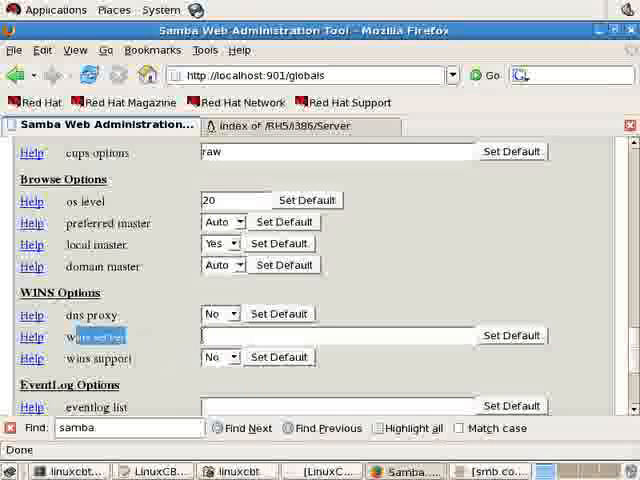
{"action": "mouse_move", "coordinate": [32, 337]}
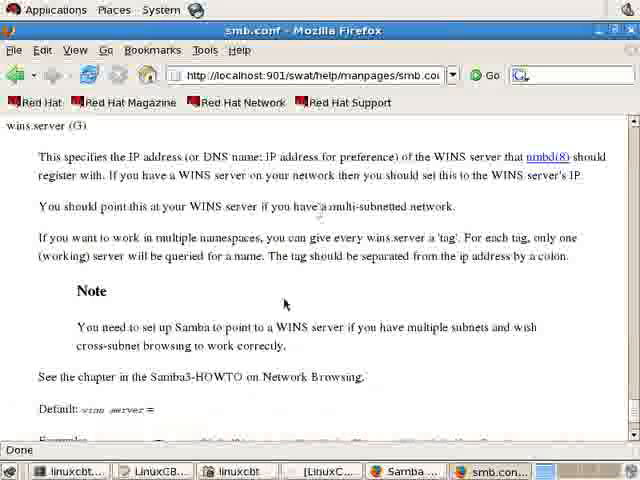
Read the wins server help, selecting part of the example address, then return to SWAT
{"action": "scroll", "scroll_direction": "down", "scroll_amount": 3}
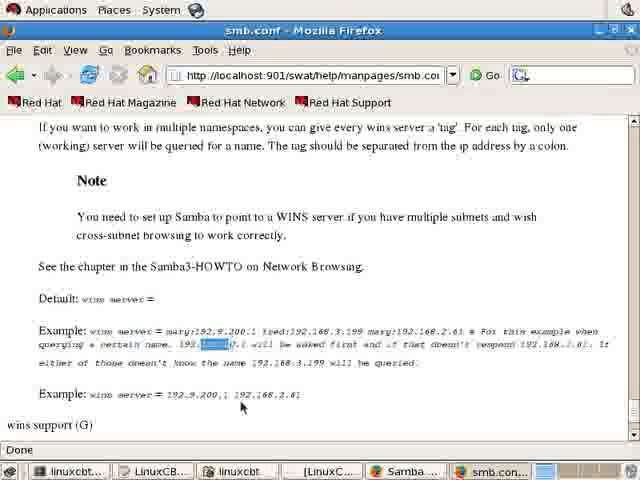
{"action": "double_click", "coordinate": [272, 394]}
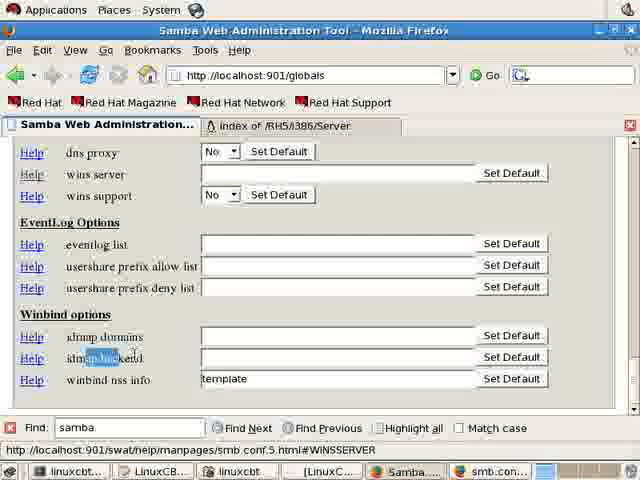
{"action": "mouse_move", "coordinate": [547, 357]}
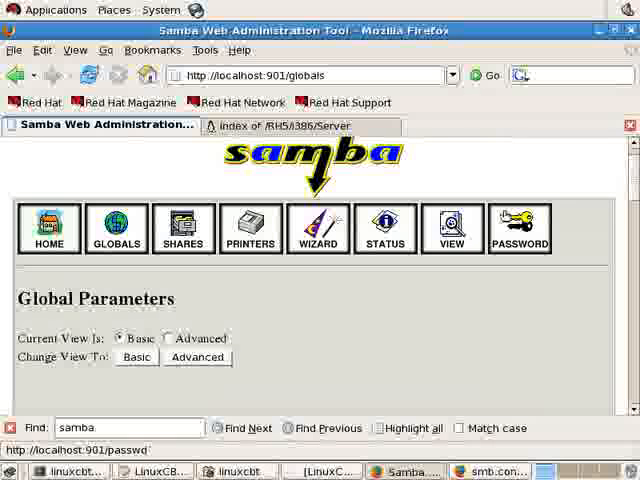
Go to SWAT's SHARES page
{"action": "left_click", "coordinate": [183, 228]}
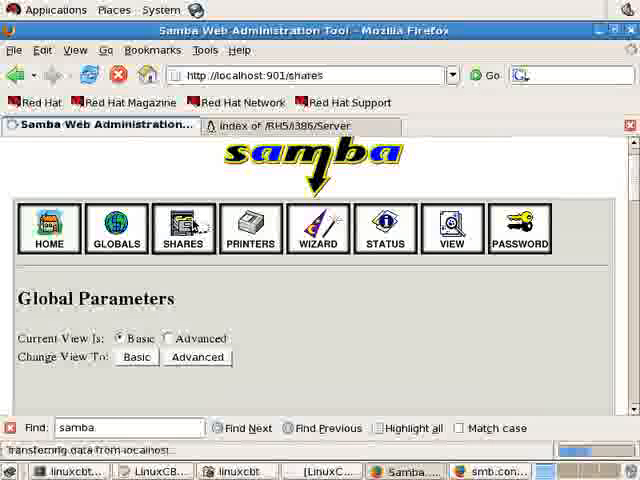
Load the homes share, showing comment 'Home Directories' and an empty path
{"action": "left_click", "coordinate": [183, 227]}
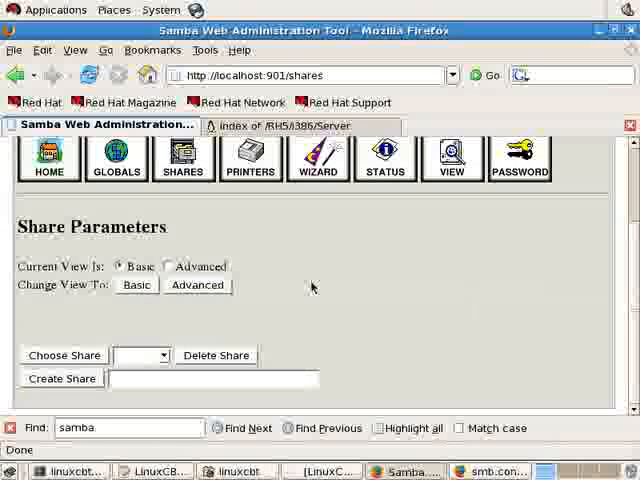
{"action": "mouse_move", "coordinate": [218, 320]}
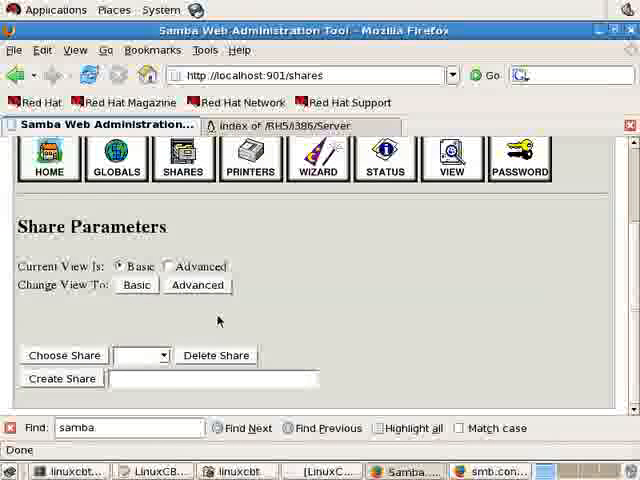
{"action": "left_click", "coordinate": [163, 355]}
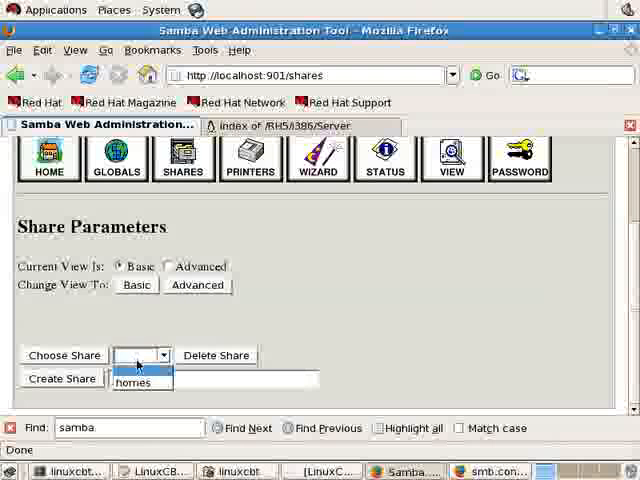
{"action": "left_click", "coordinate": [141, 382]}
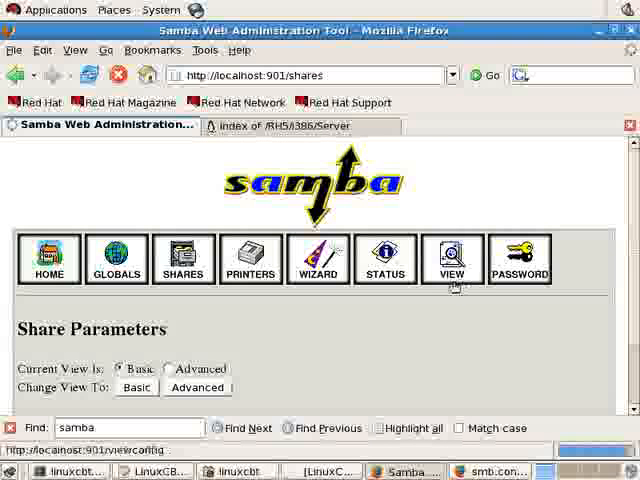
{"action": "scroll", "scroll_direction": "down", "scroll_amount": 3}
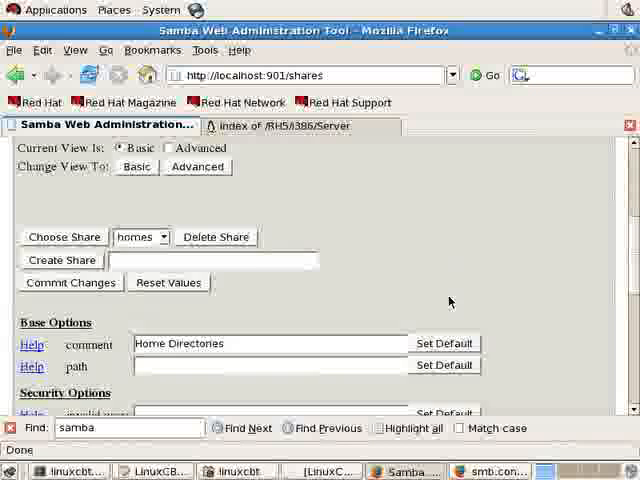
{"action": "scroll", "scroll_direction": "down", "scroll_amount": 3}
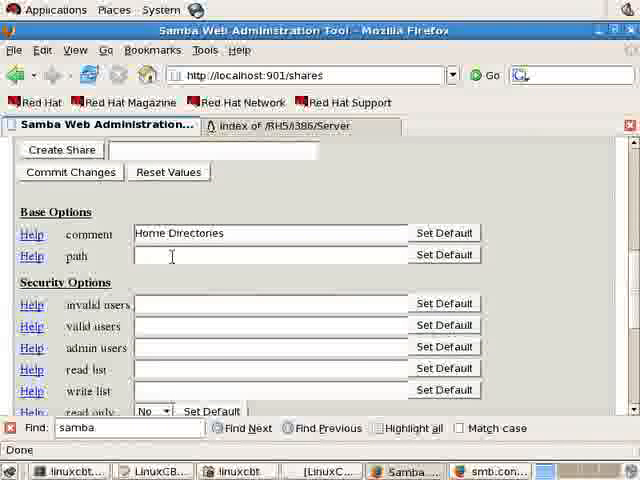
{"action": "scroll", "scroll_direction": "down", "scroll_amount": 3}
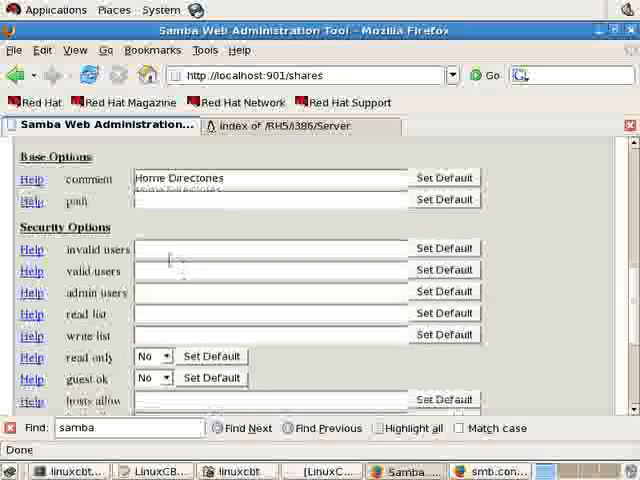
{"action": "scroll", "scroll_direction": "down", "scroll_amount": 3}
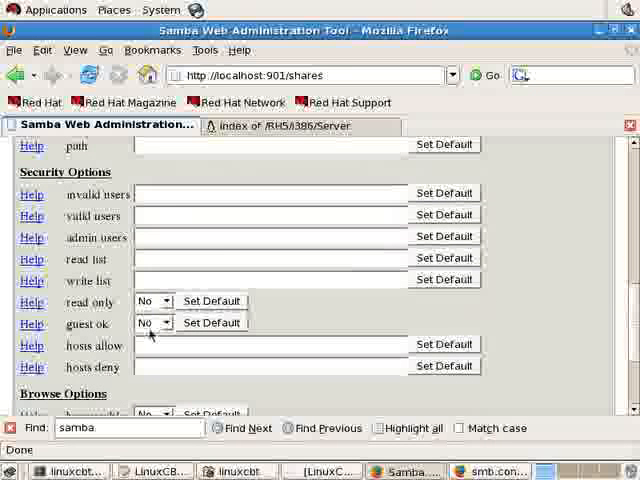
{"action": "double_click", "coordinate": [85, 325]}
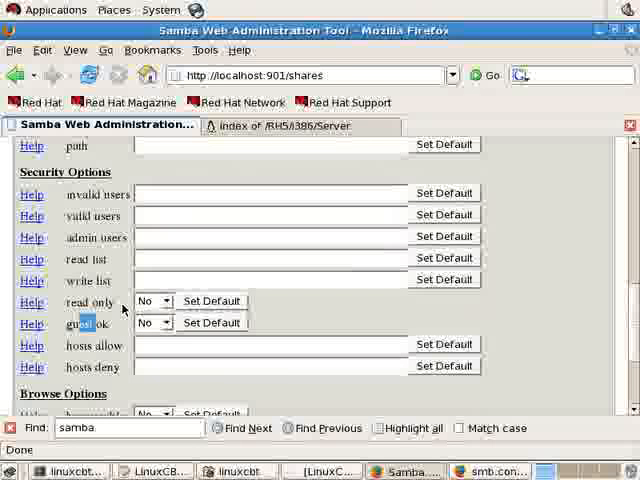
{"action": "scroll", "scroll_direction": "down", "scroll_amount": 3}
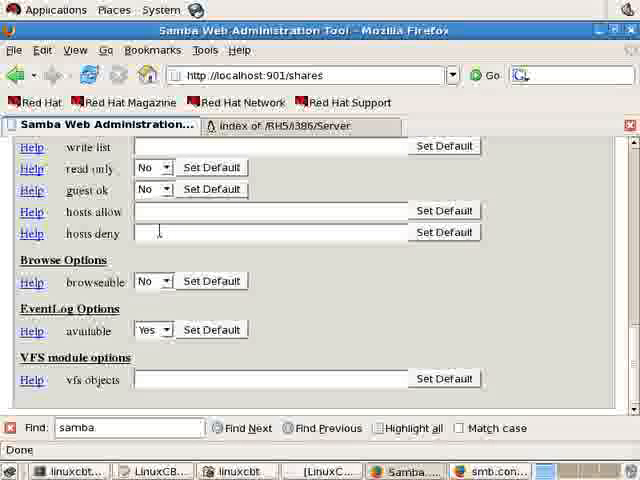
{"action": "mouse_move", "coordinate": [236, 303]}
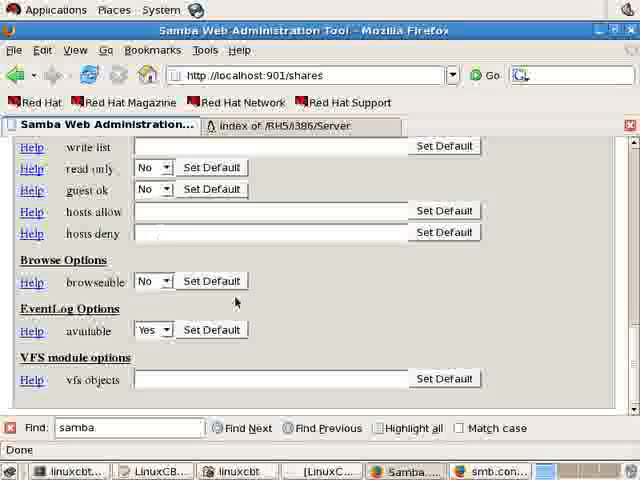
{"action": "double_click", "coordinate": [78, 282]}
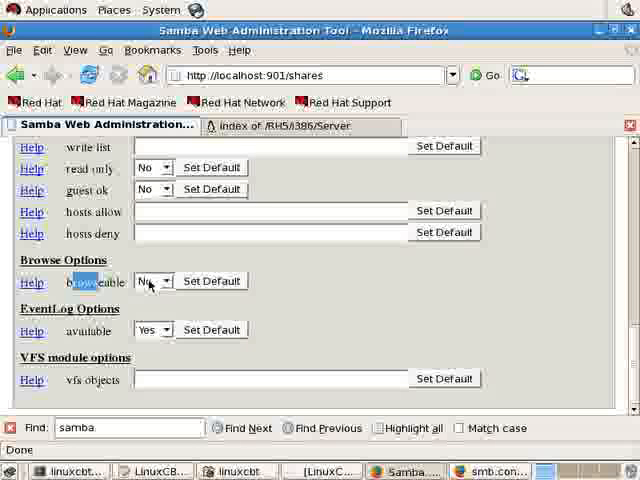
{"action": "mouse_move", "coordinate": [385, 292]}
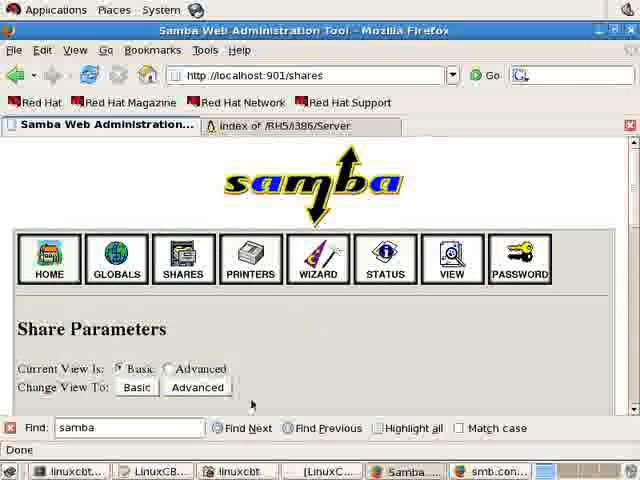
{"action": "scroll", "scroll_direction": "down", "scroll_amount": 3}
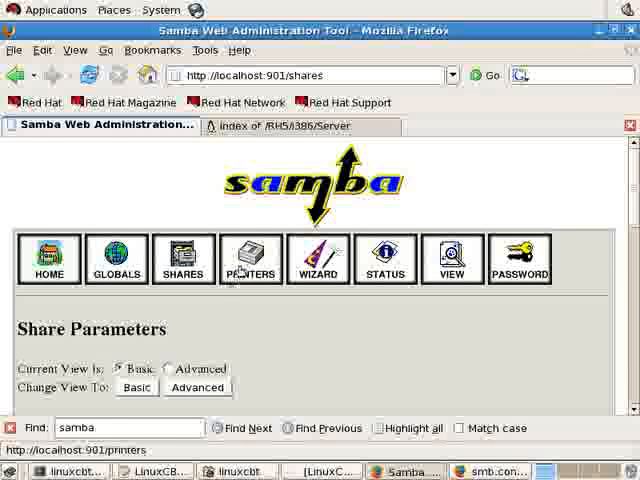
{"action": "left_click", "coordinate": [251, 258]}
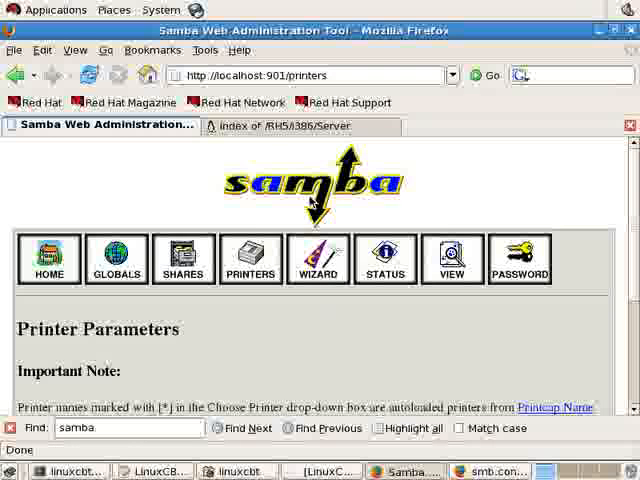
Open SWAT's configuration wizard page from the toolbar
{"action": "left_click", "coordinate": [318, 258]}
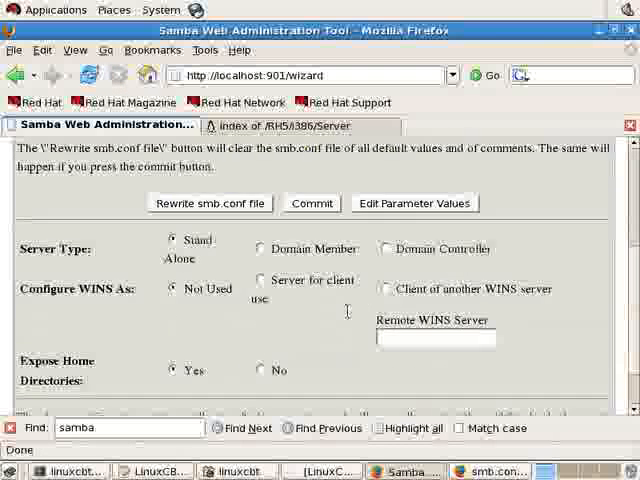
Scroll through the wizard's server type, WINS and home directory options, then open Server Status
{"action": "scroll", "scroll_direction": "down", "scroll_amount": 3}
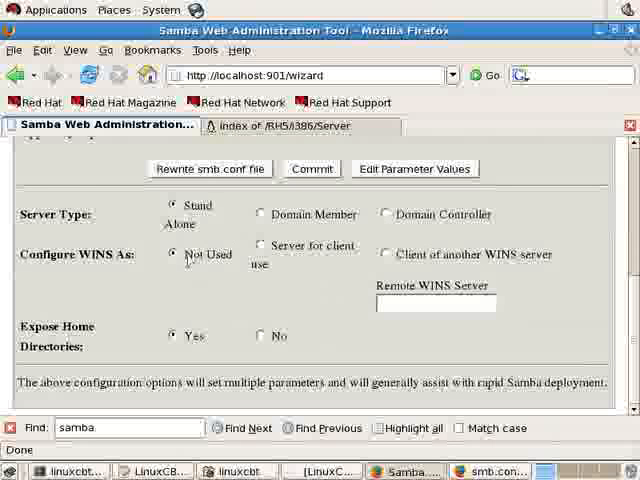
{"action": "scroll", "scroll_direction": "down", "scroll_amount": 3}
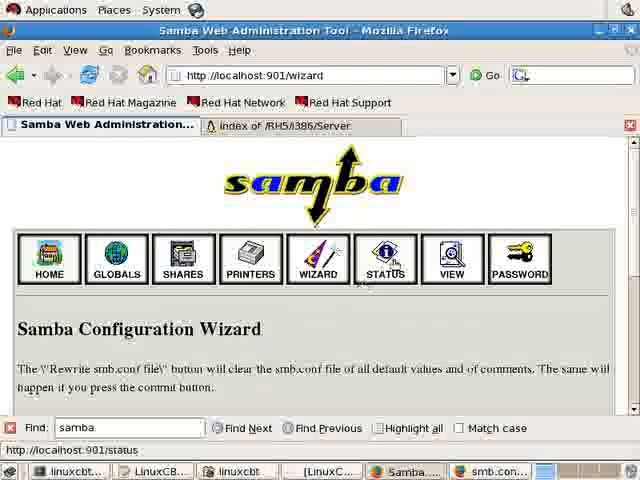
{"action": "left_click", "coordinate": [384, 260]}
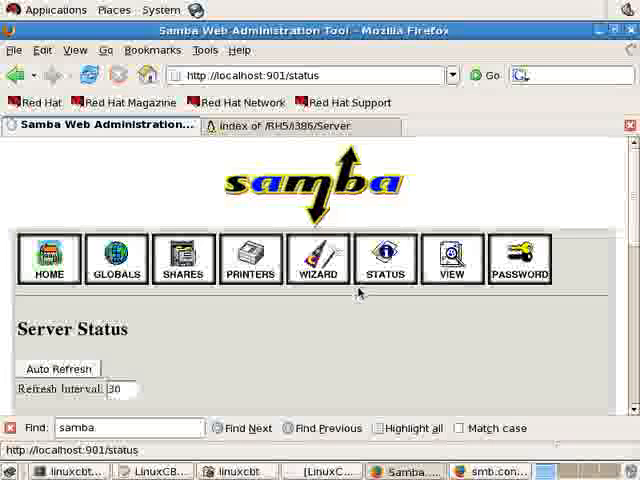
Scroll the Server Status page: version 3.0.25b, smbd, nmbd and winbindd not running, nothing open
{"action": "scroll", "scroll_direction": "down", "scroll_amount": 3}
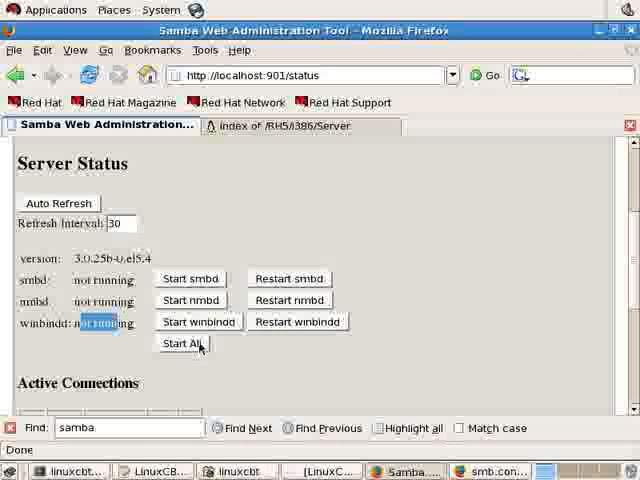
{"action": "scroll", "scroll_direction": "down", "scroll_amount": 3}
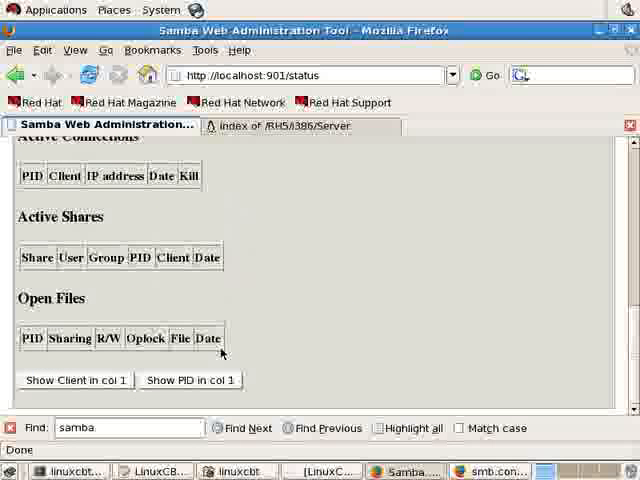
{"action": "scroll", "scroll_direction": "up", "scroll_amount": 3}
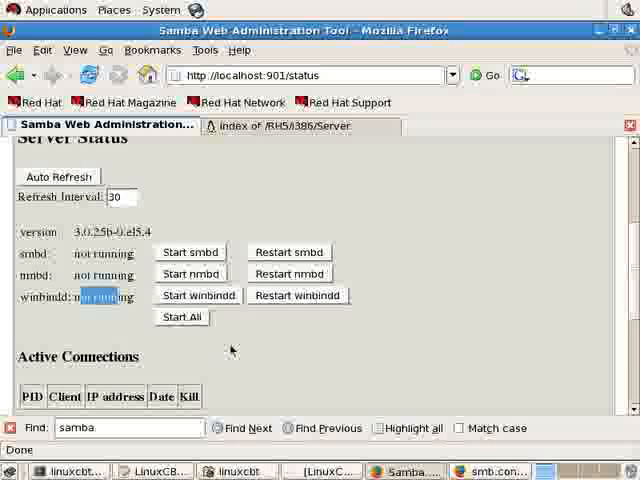
{"action": "scroll", "scroll_direction": "down", "scroll_amount": 3}
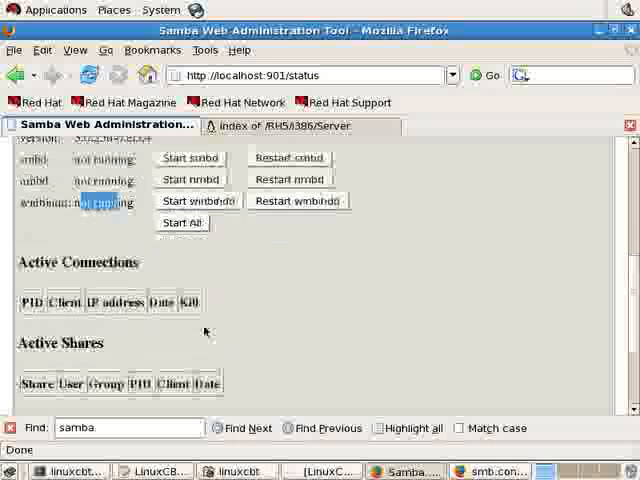
{"action": "scroll", "scroll_direction": "down", "scroll_amount": 3}
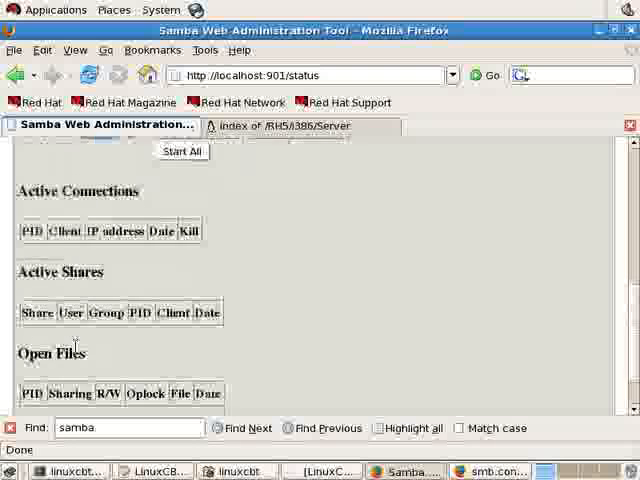
{"action": "scroll", "scroll_direction": "up", "scroll_amount": 3}
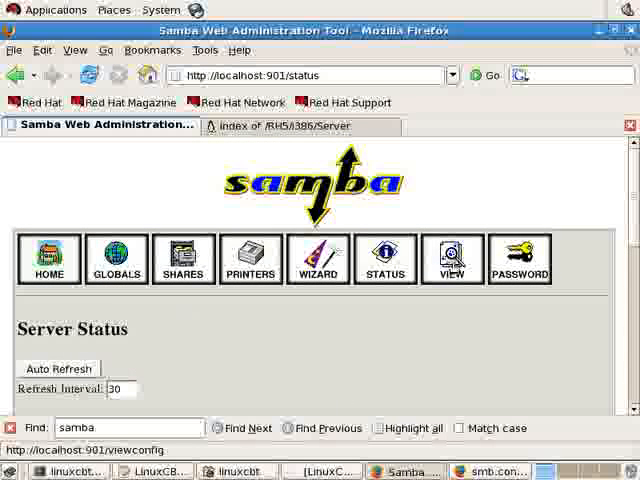
Show the current smb.conf with global, homes and printers sections, highlighting max log size
{"action": "left_click", "coordinate": [452, 258]}
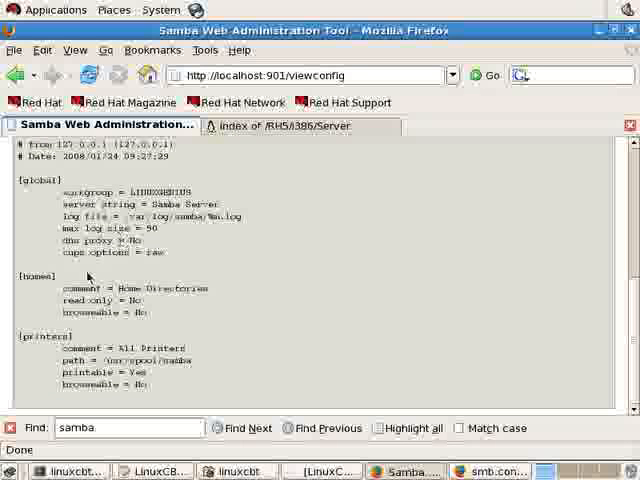
{"action": "left_click", "coordinate": [245, 426]}
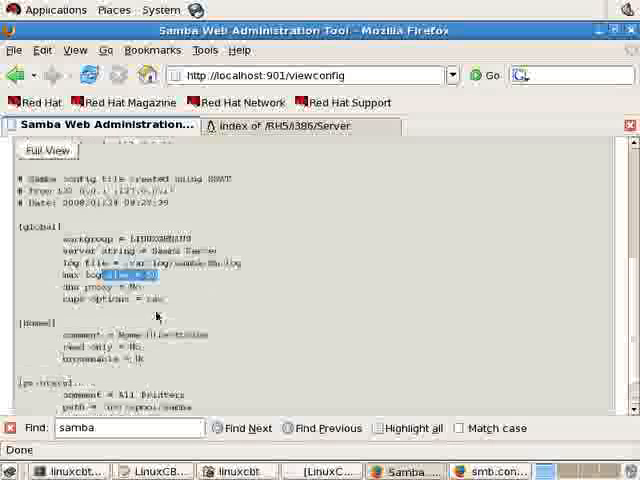
{"action": "scroll", "scroll_direction": "up", "scroll_amount": 3}
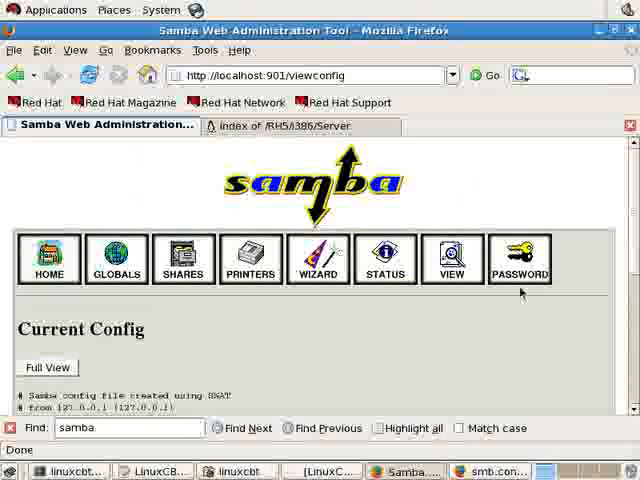
Try changing root's Samba password, get 'Failed to find entry', then list /etc/samba
{"action": "left_click", "coordinate": [520, 258]}
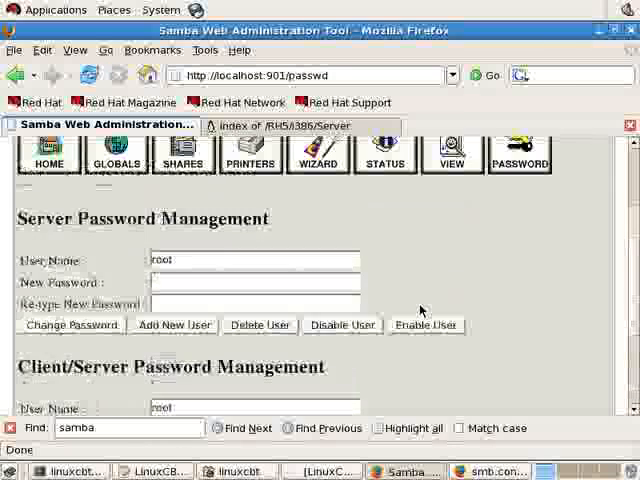
{"action": "scroll", "scroll_direction": "down", "scroll_amount": 3}
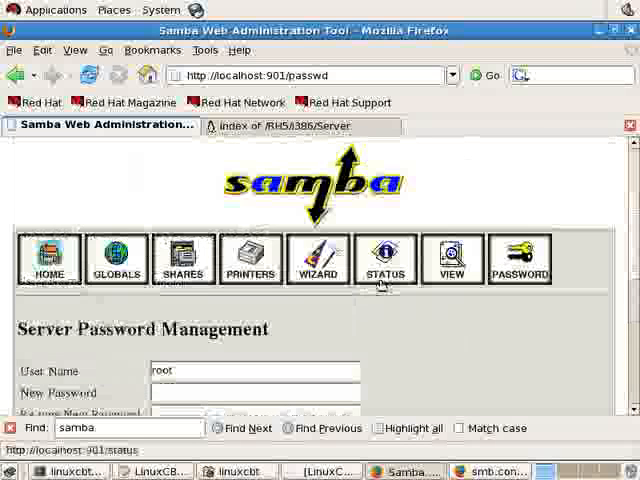
{"action": "scroll", "scroll_direction": "down", "scroll_amount": 3}
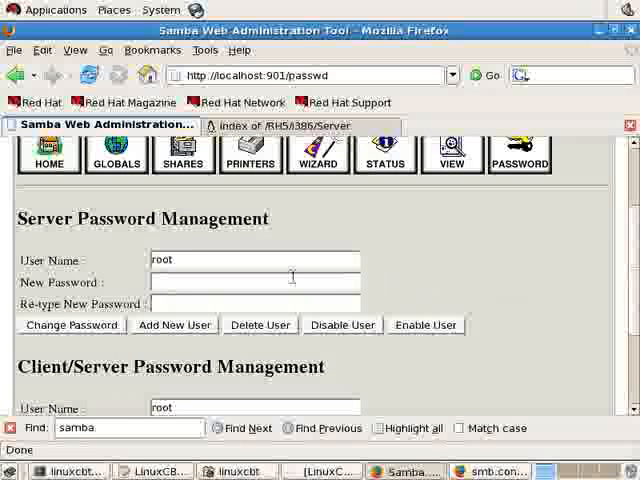
{"action": "type", "text": "*"}
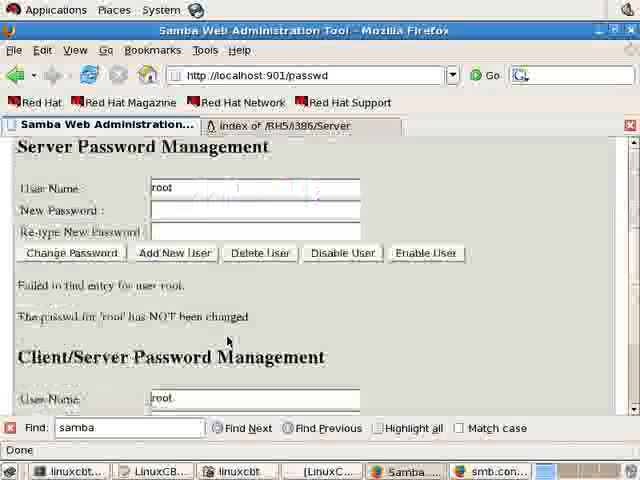
{"action": "scroll", "scroll_direction": "down", "scroll_amount": 3}
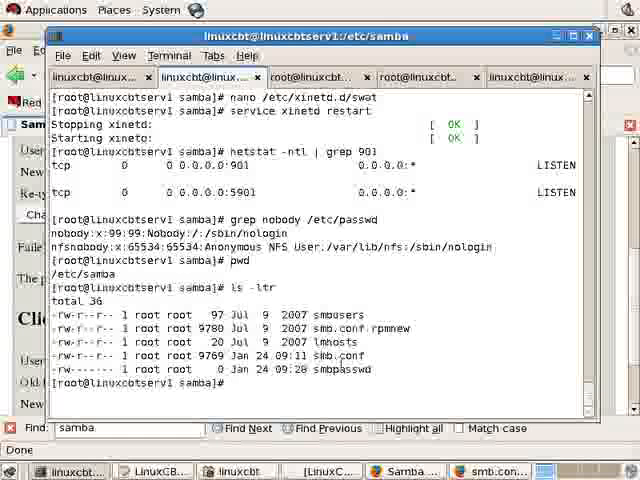
Highlight the empty smbpasswd file in the listing and return to SWAT's password page
{"action": "double_click", "coordinate": [338, 370]}
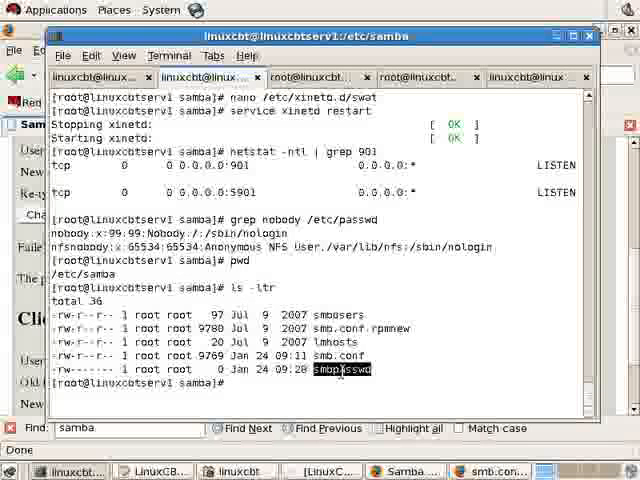
{"action": "type", "text": "d"}
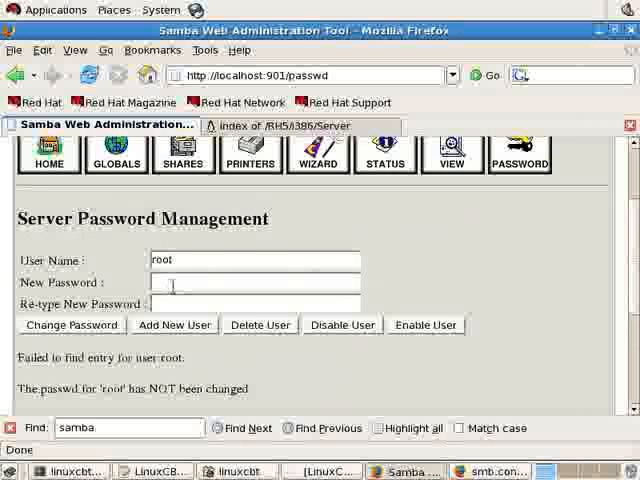
Enter and retype root's password to add root as a new Samba user
{"action": "type", "text": "*"}
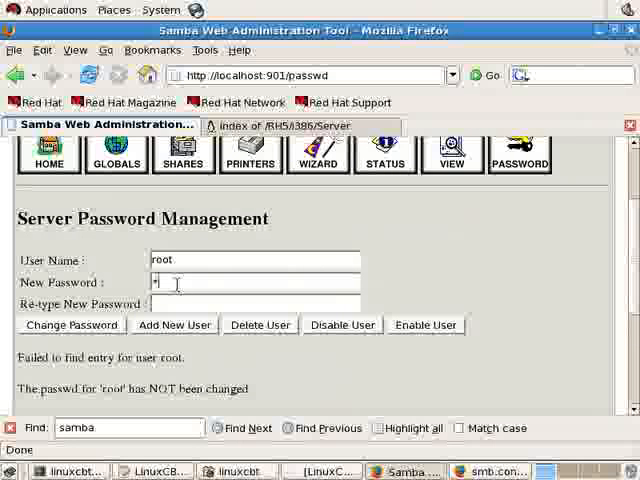
{"action": "type", "text": "****"}
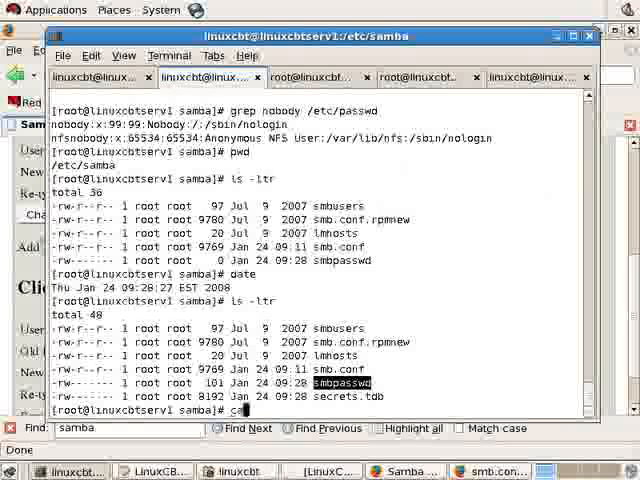
Begin typing cat smbpasswd at the prompt, then switch to the gedit course notes
{"action": "type", "text": "sm"}
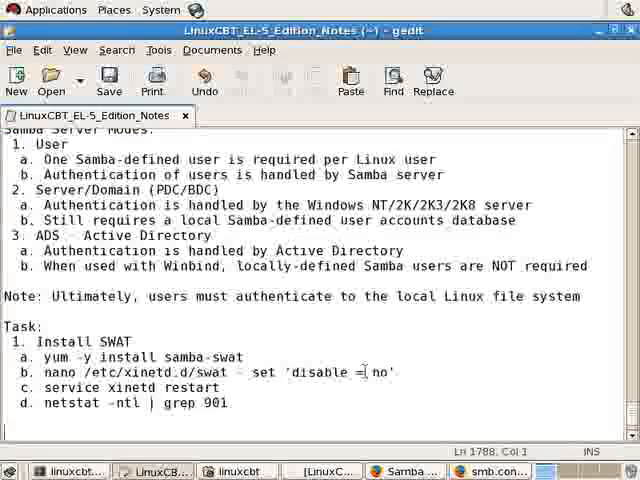
Add the note line '/etc/samba/smbpasswd maps Windows users to /etc/passwd'
{"action": "type", "text": "/etc/samba/sm"}
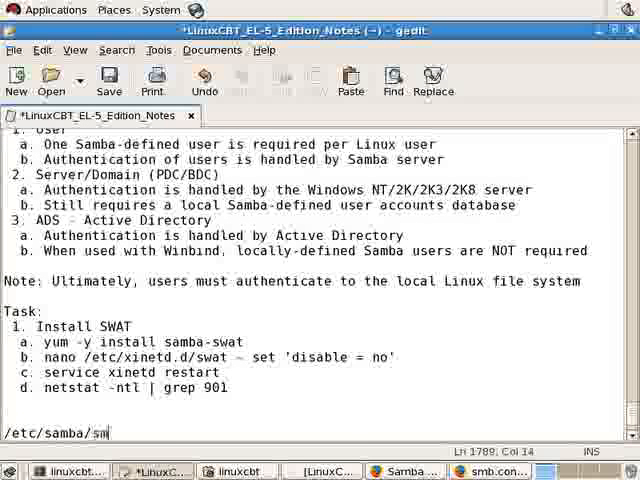
{"action": "type", "text": "bpasswd"}
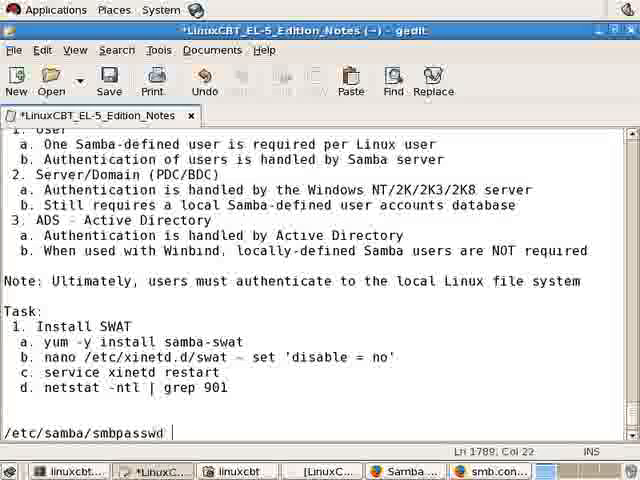
{"action": "type", "text": "maps"}
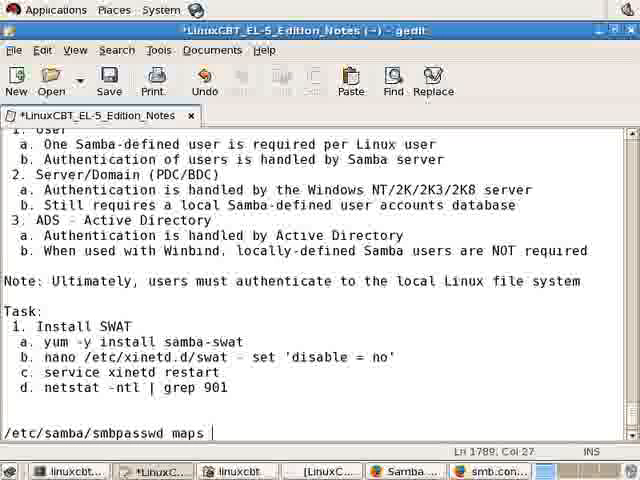
{"action": "type", "text": "Windows users"}
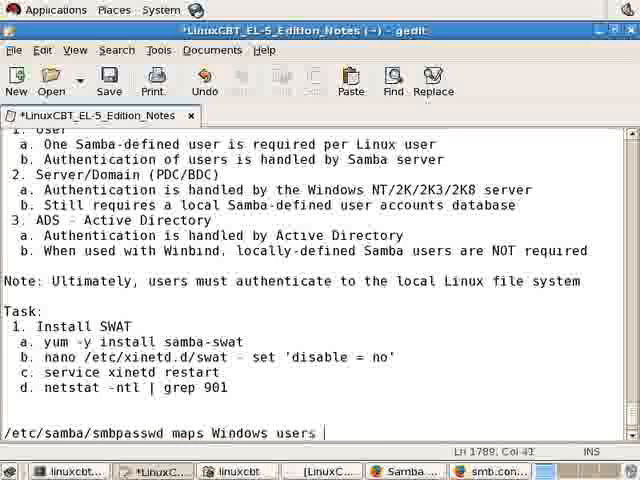
{"action": "type", "text": "to /etc/passwd"}
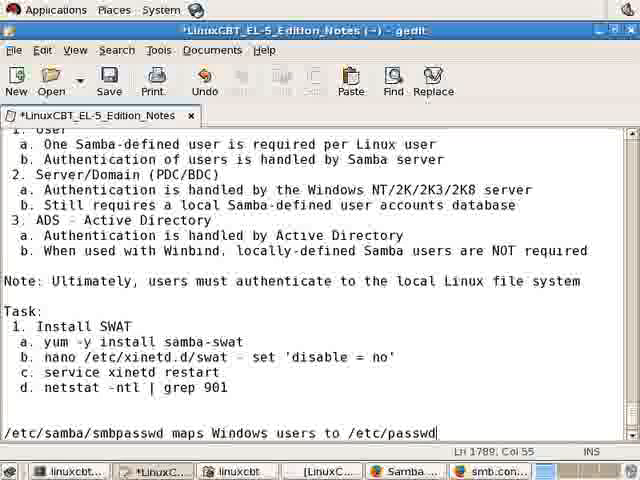
{"action": "left_click", "coordinate": [109, 78]}
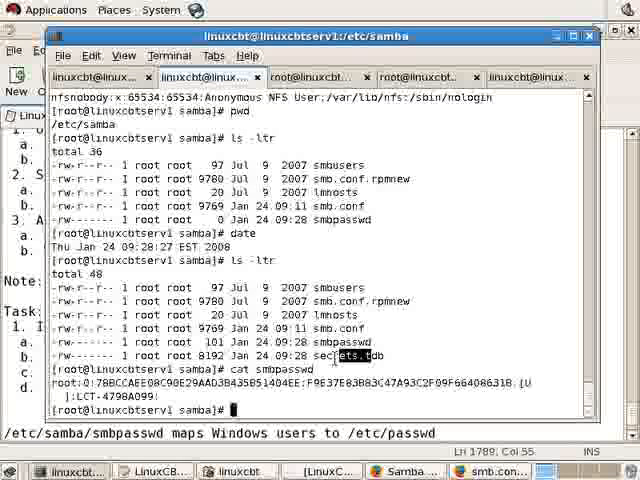
{"action": "mouse_move", "coordinate": [232, 406]}
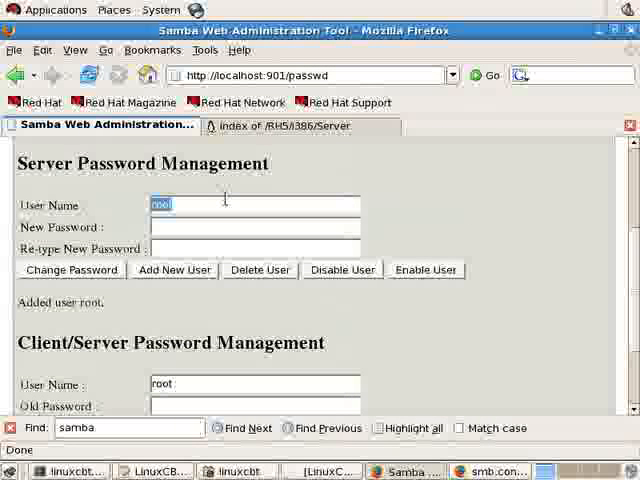
Enter linuxcbt as the user name and add it as a Samba user
{"action": "type", "text": "linuxcbt"}
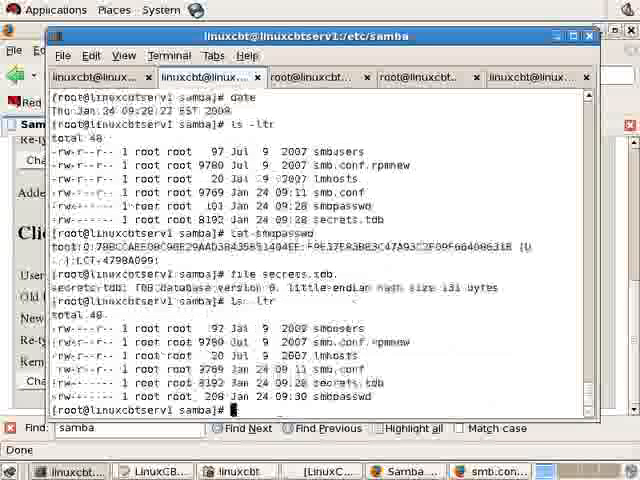
Match linuxcbt's smbpasswd entry to UID 500, find student1's UID 501, and try smbpasswd
{"action": "type", "text": "cat smbpasswd"}
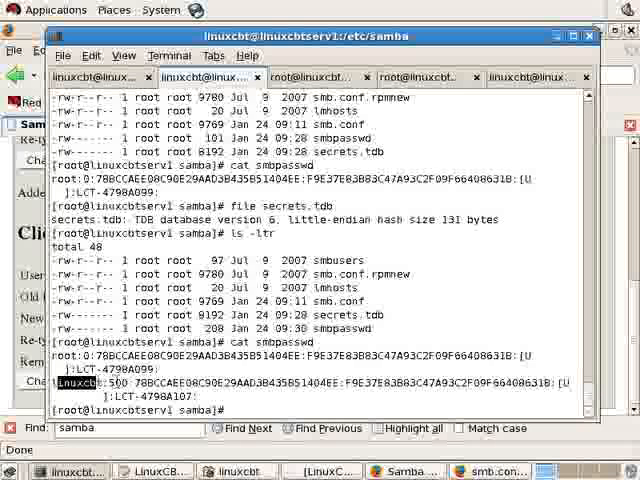
{"action": "type", "text": "grep linuxcbt /etc/pa"}
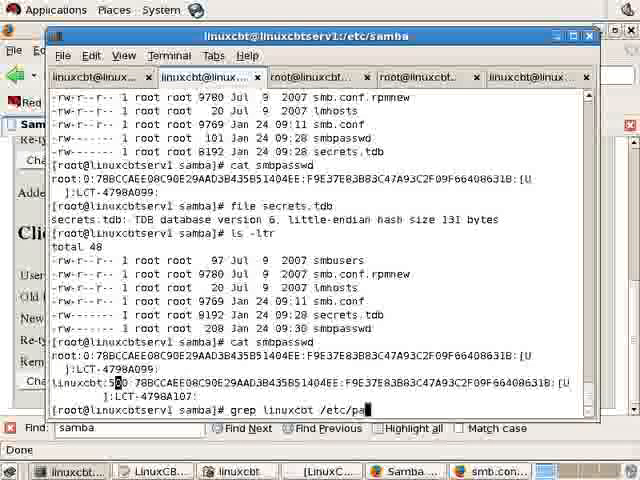
{"action": "key", "text": "Return"}
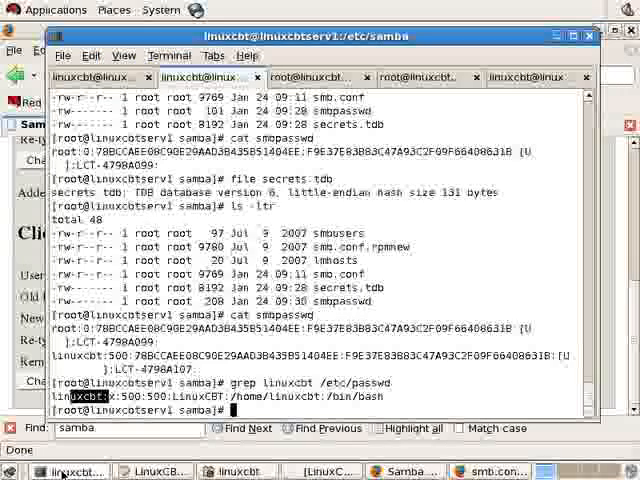
{"action": "type", "text": "grep student /etc/passwd"}
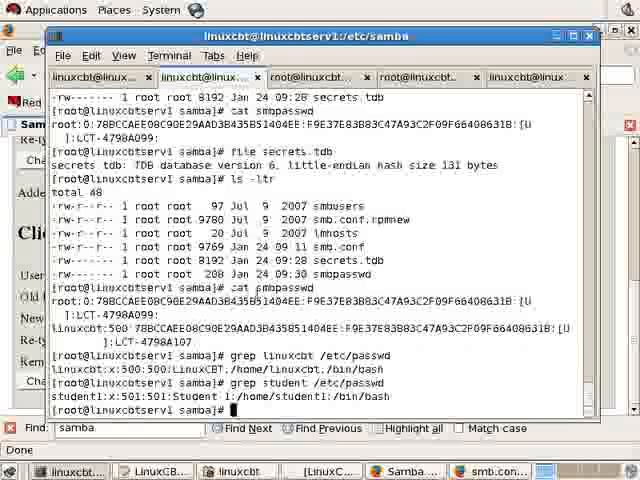
{"action": "type", "text": "smbpasswd"}
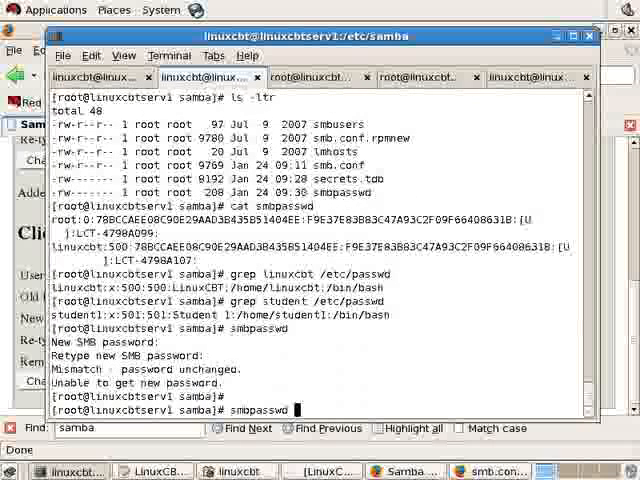
Show smbpasswd usage and add student1 with smbpasswd -a student1
{"action": "key", "text": "Return"}
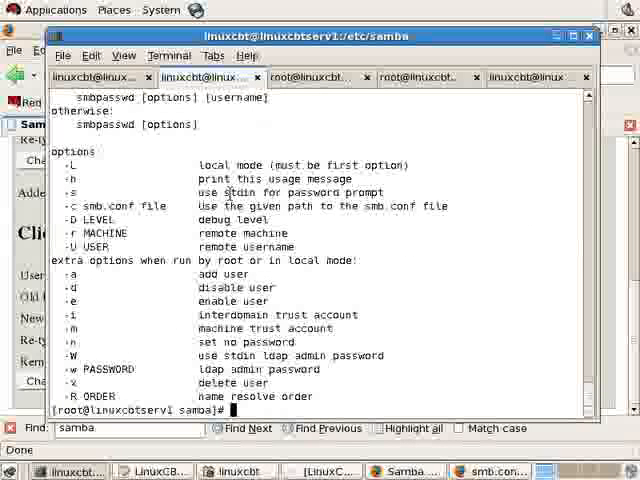
{"action": "type", "text": "smg"}
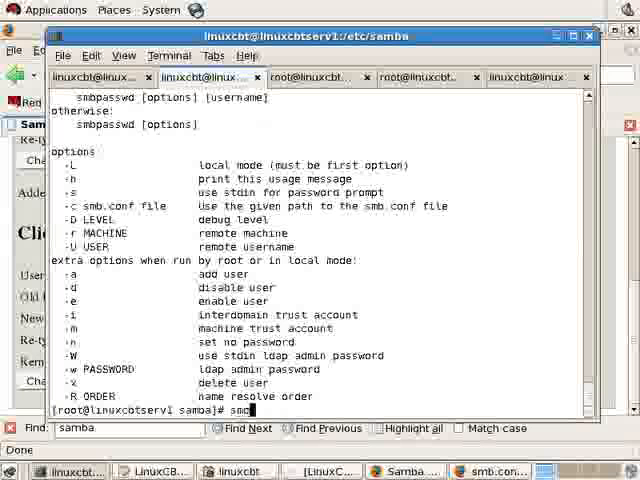
{"action": "type", "text": "pass"}
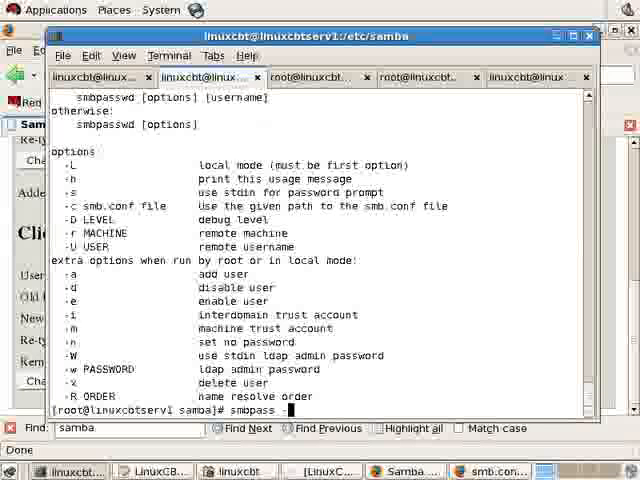
{"action": "type", "text": "-a s"}
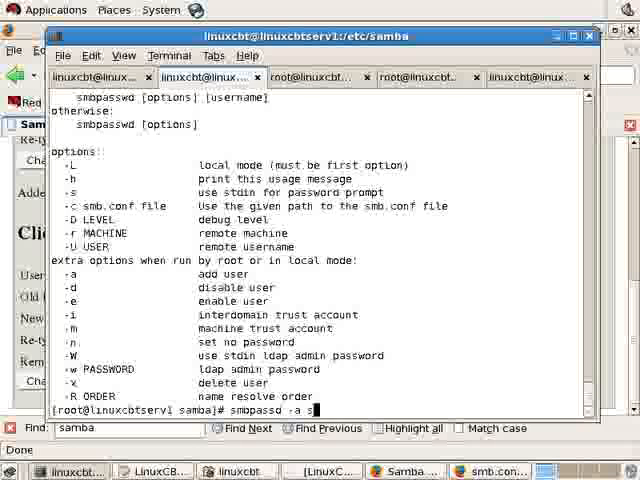
{"action": "key", "text": "Return"}
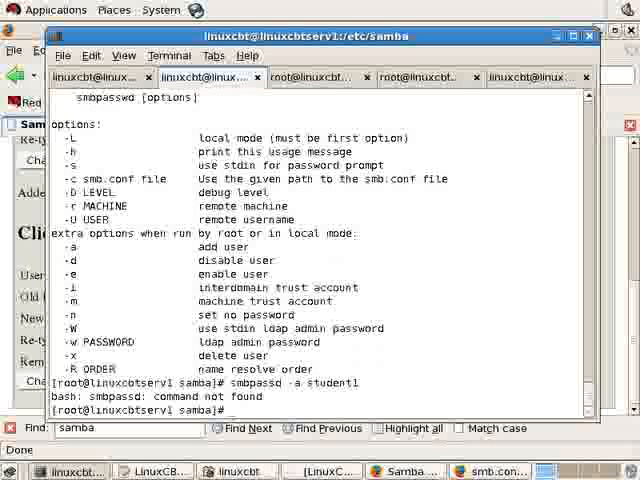
{"action": "type", "text": "smbpassd -a student1"}
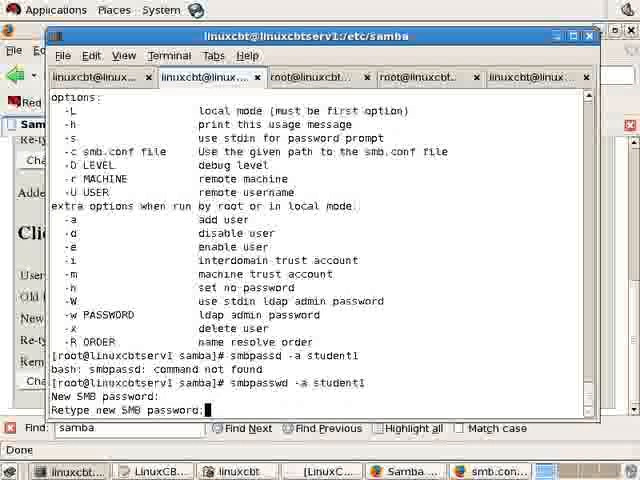
Display smbpasswd to confirm student1's UID 501 and start grepping student1
{"action": "type", "text": "cat sm"}
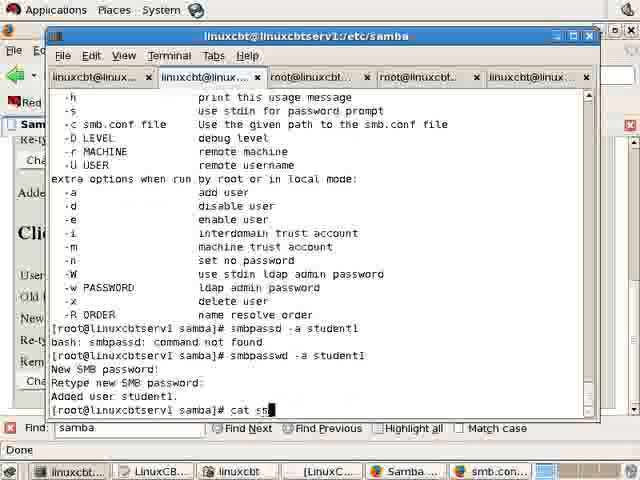
{"action": "key", "text": "Return"}
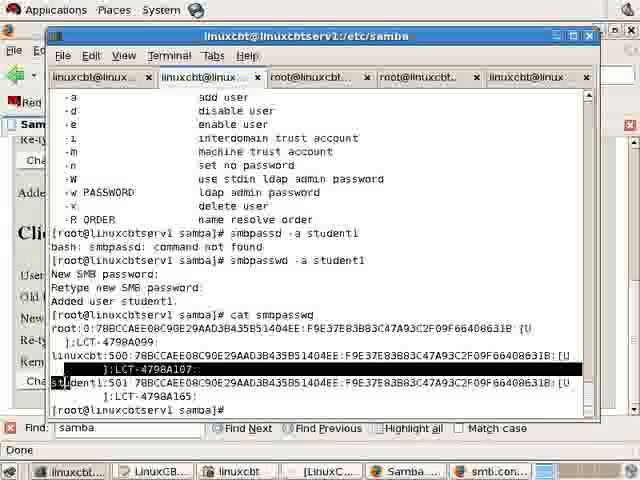
{"action": "type", "text": "grep"}
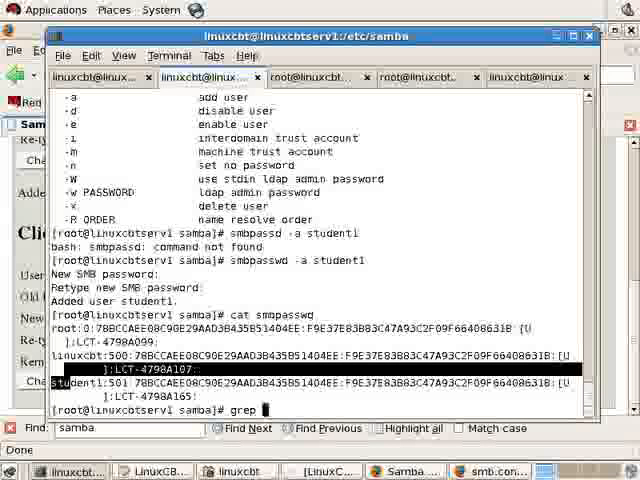
{"action": "type", "text": "student1"}
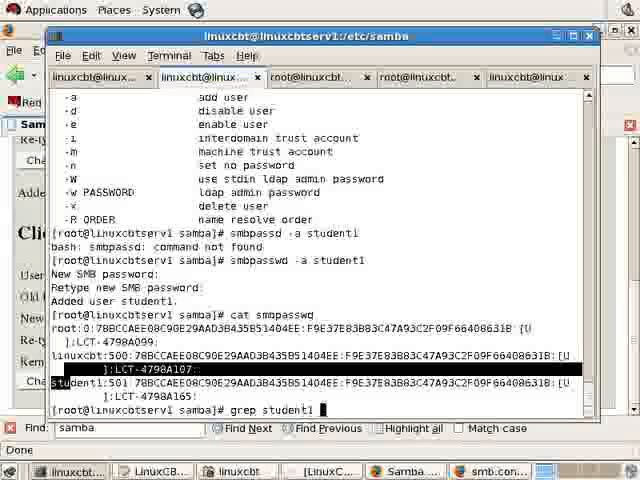